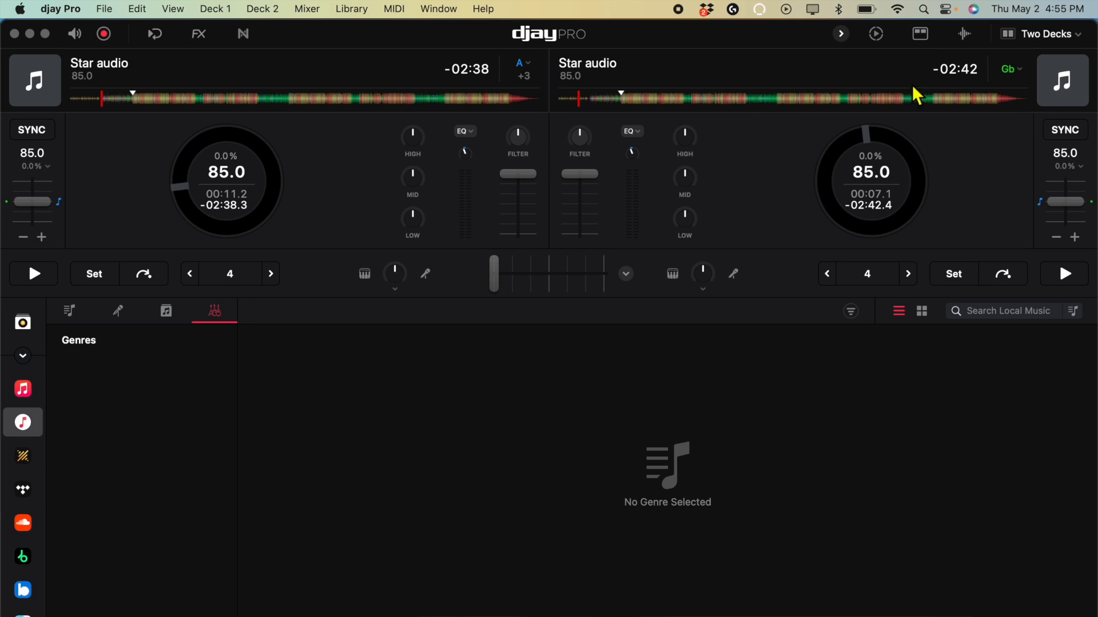
{"action": "mouse_move", "coordinate": [861, 380]}
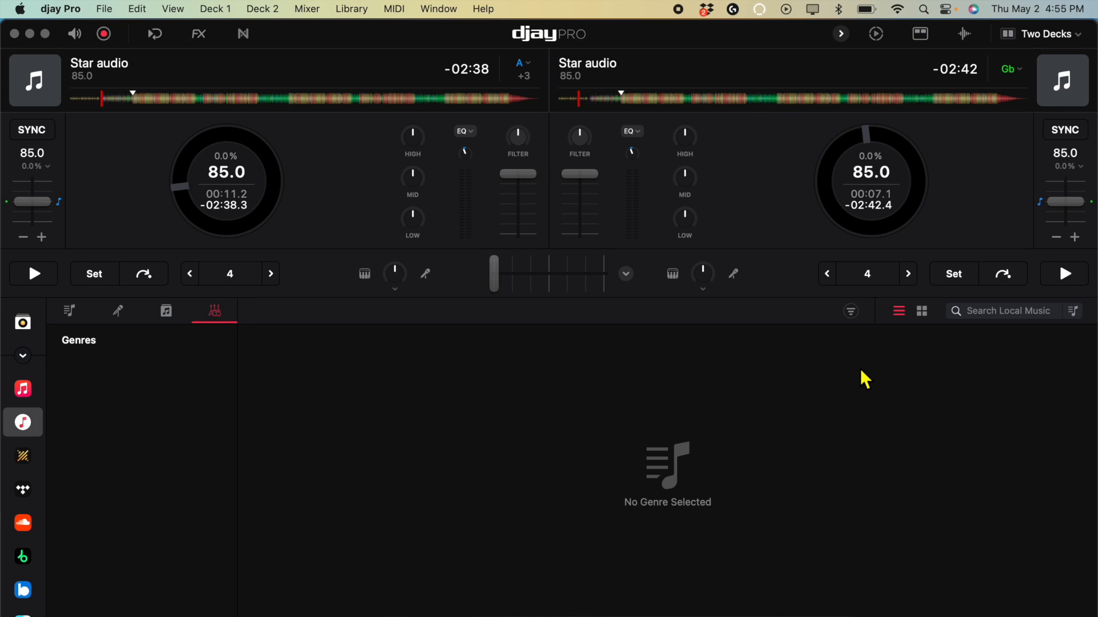
{"action": "mouse_move", "coordinate": [314, 448]}
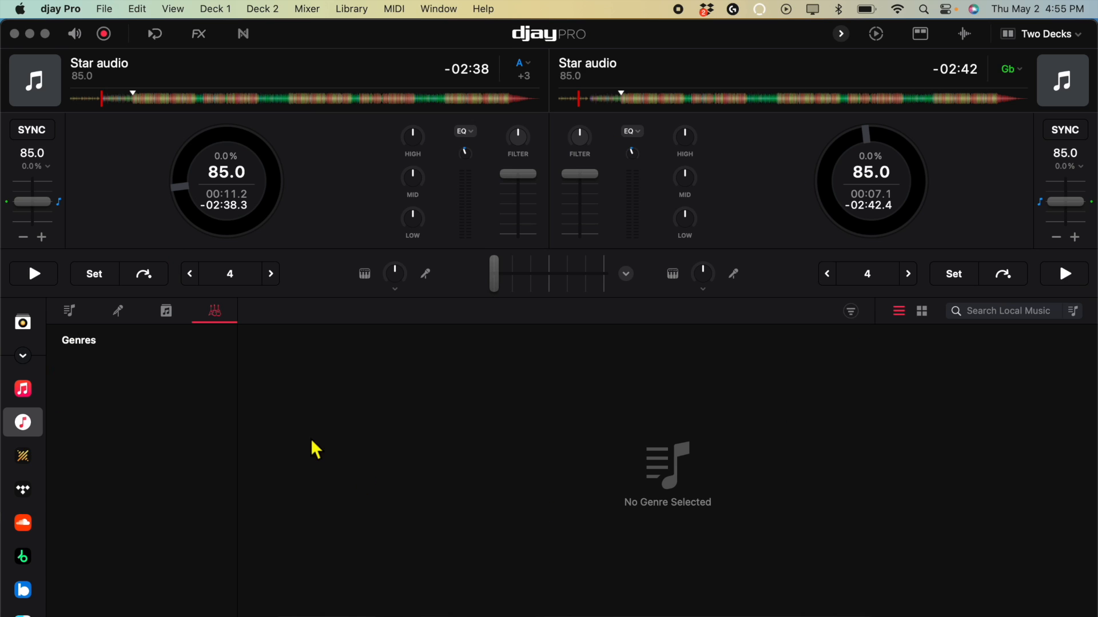
{"action": "mouse_move", "coordinate": [265, 303]}
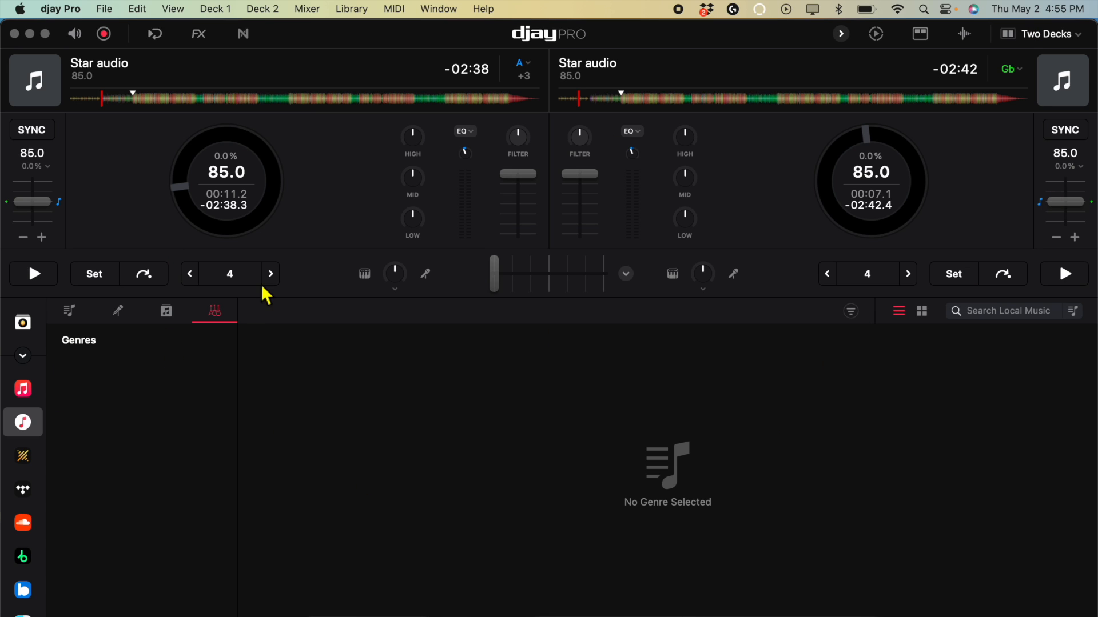
{"action": "mouse_move", "coordinate": [144, 290]}
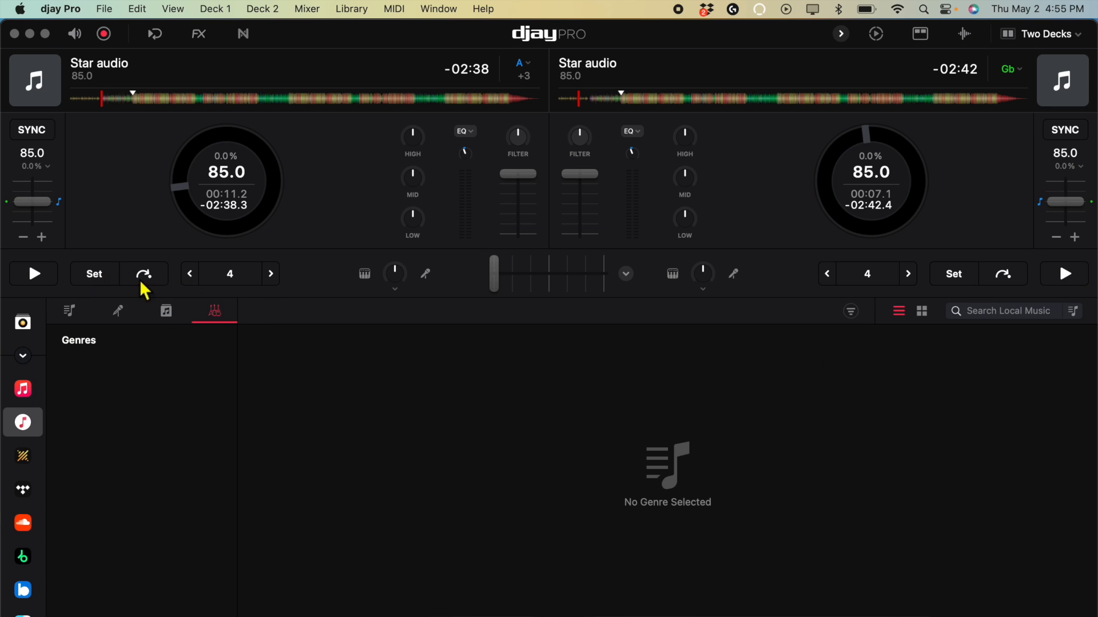
{"action": "mouse_move", "coordinate": [394, 278]}
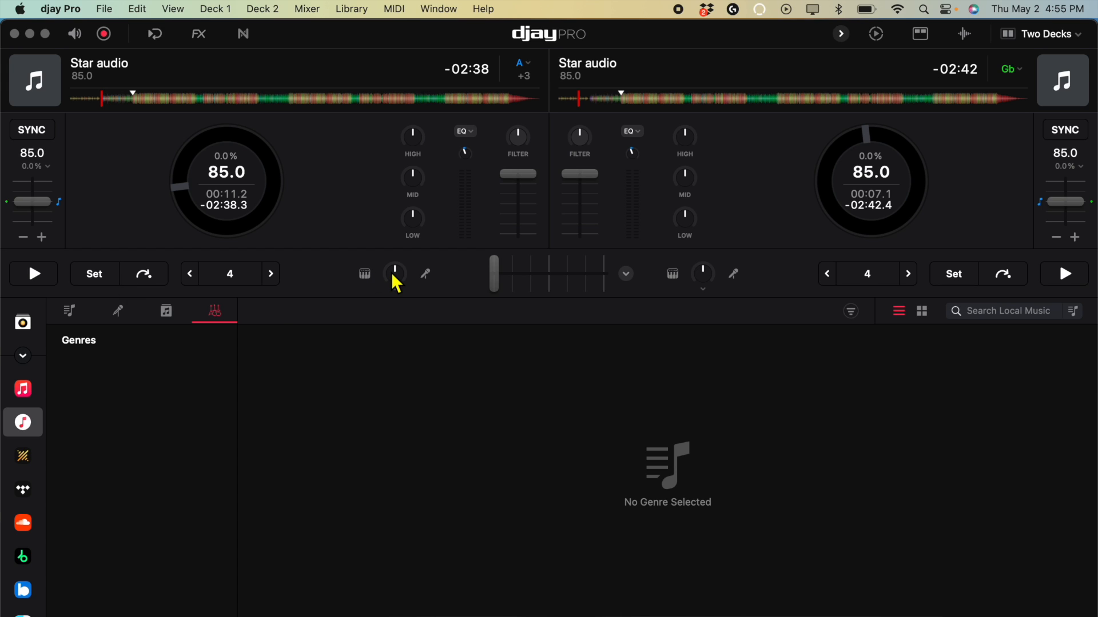
{"action": "mouse_move", "coordinate": [346, 17]}
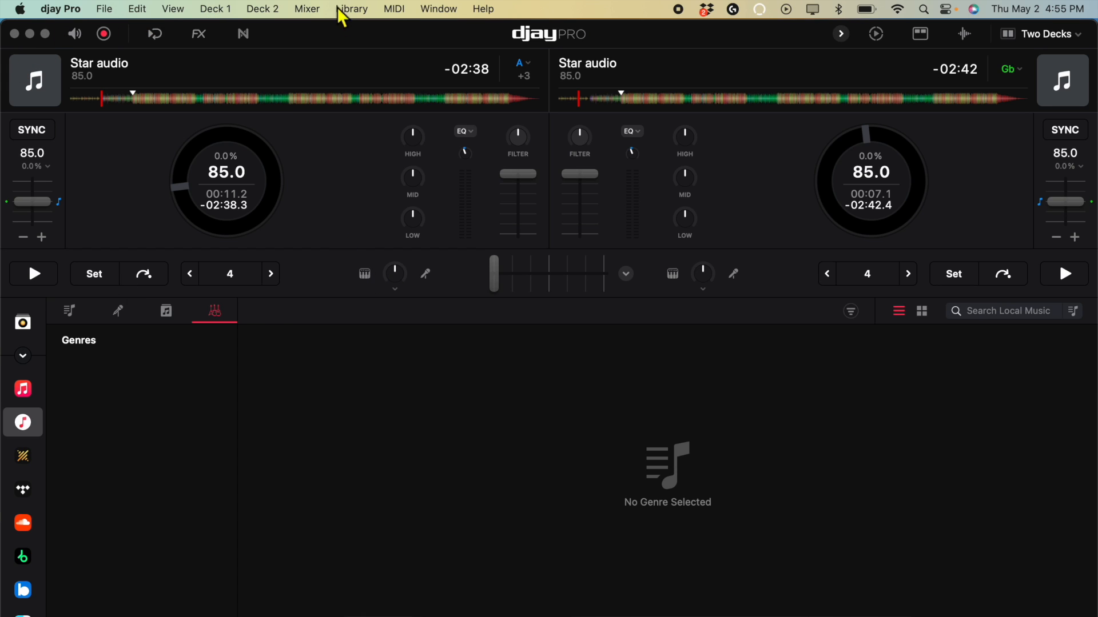
{"action": "mouse_move", "coordinate": [203, 117]}
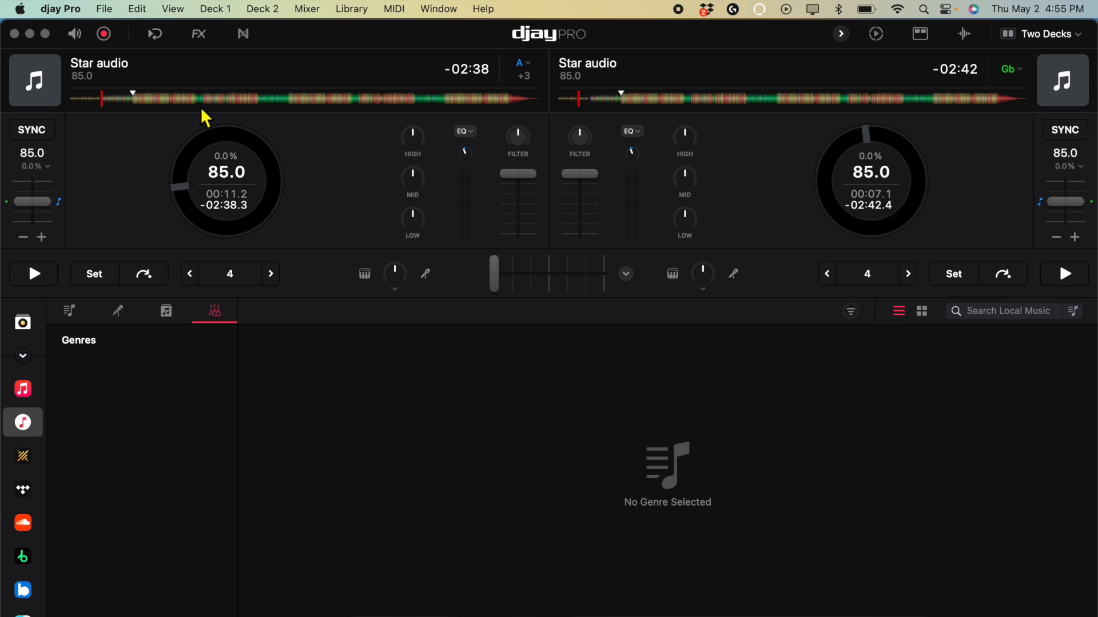
{"action": "mouse_move", "coordinate": [155, 37]}
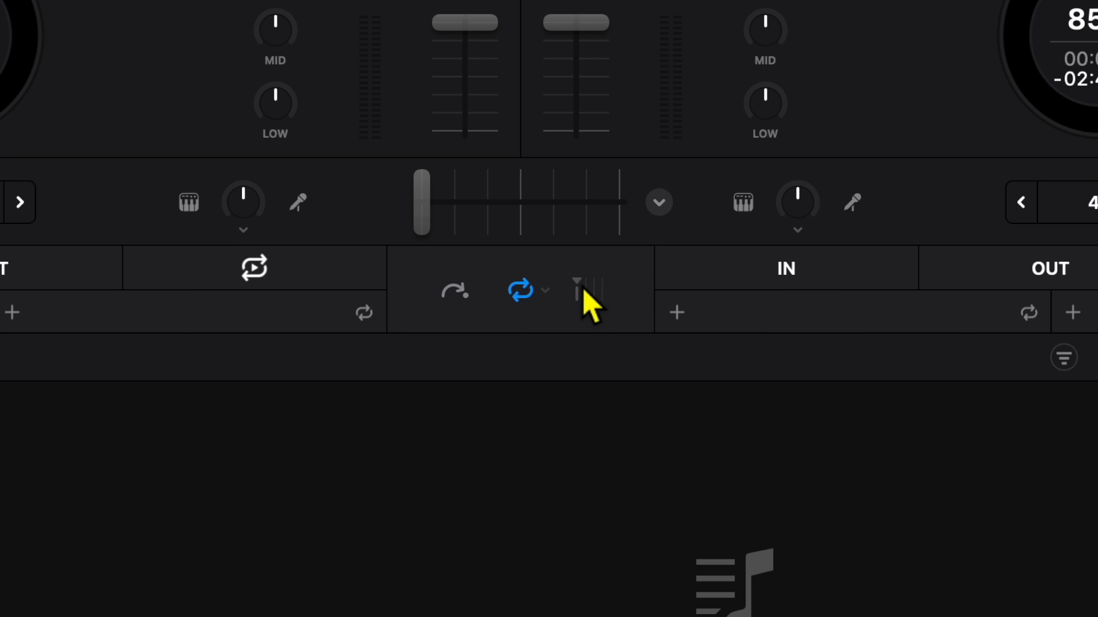
{"action": "mouse_move", "coordinate": [429, 307]}
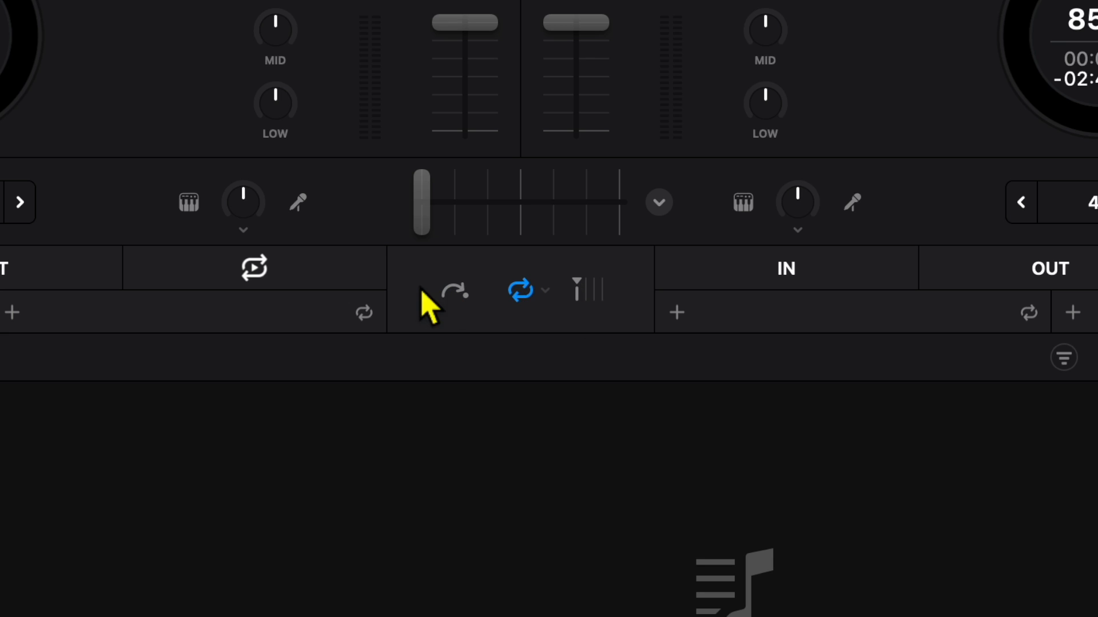
{"action": "mouse_move", "coordinate": [426, 307]}
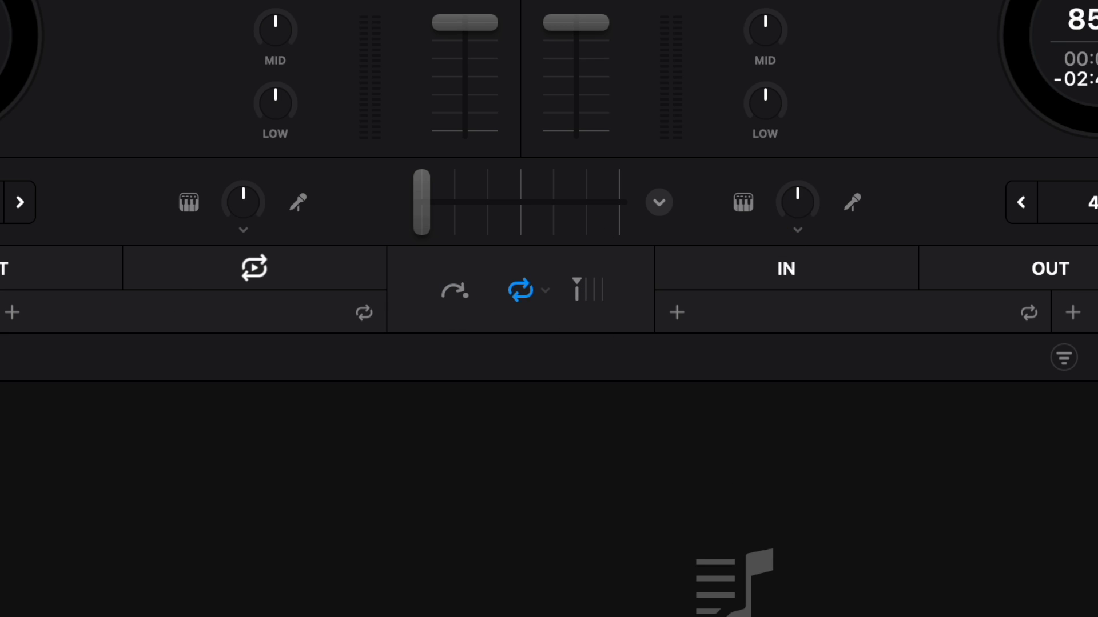
{"action": "mouse_move", "coordinate": [637, 325]}
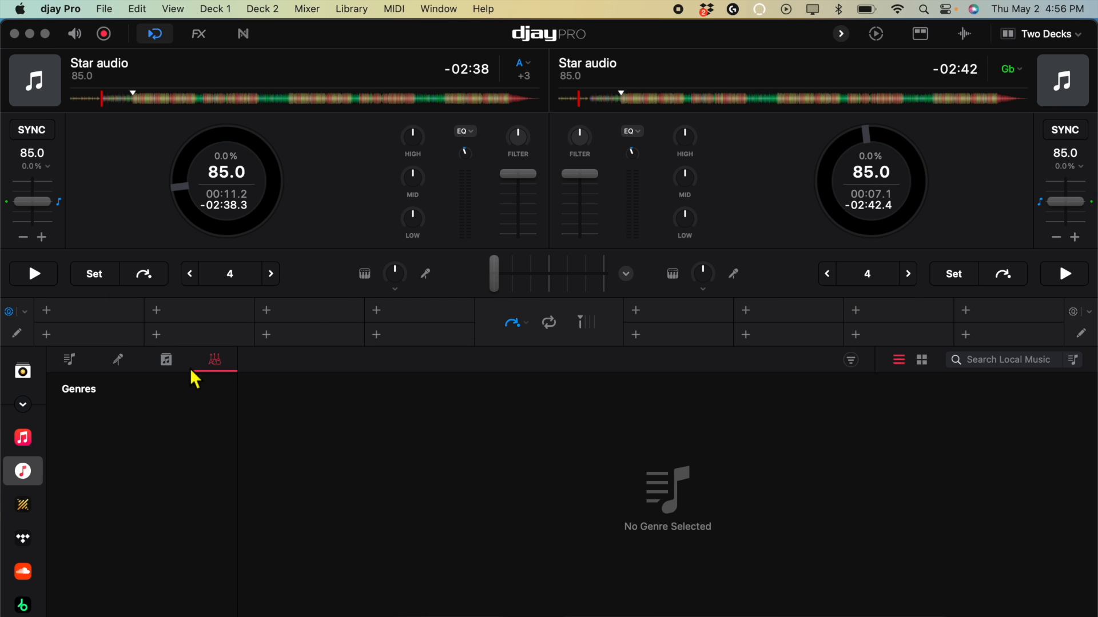
{"action": "mouse_move", "coordinate": [1047, 321]}
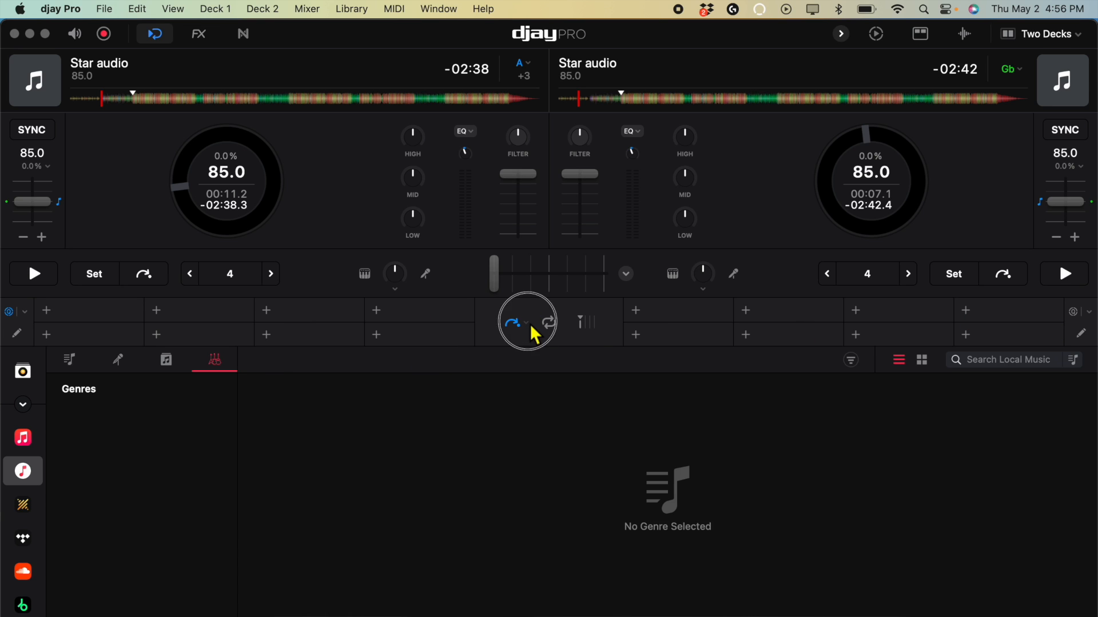
Step: Switch both decks' performance pads from FX to Cue Points, showing eight empty pads each
{"action": "left_click", "coordinate": [527, 322]}
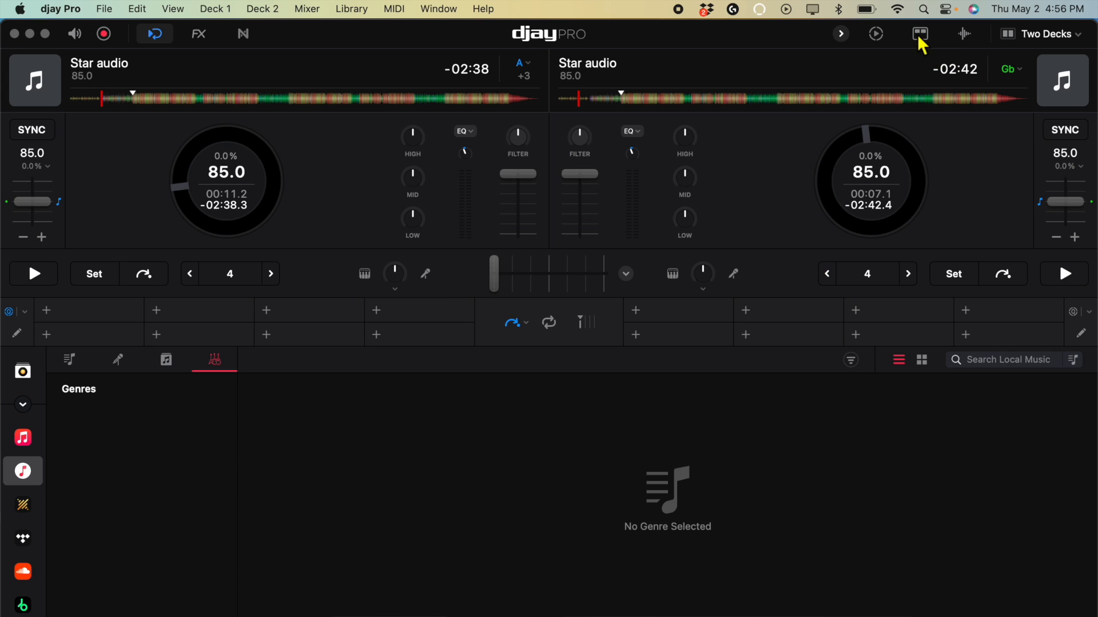
{"action": "left_click", "coordinate": [919, 33]}
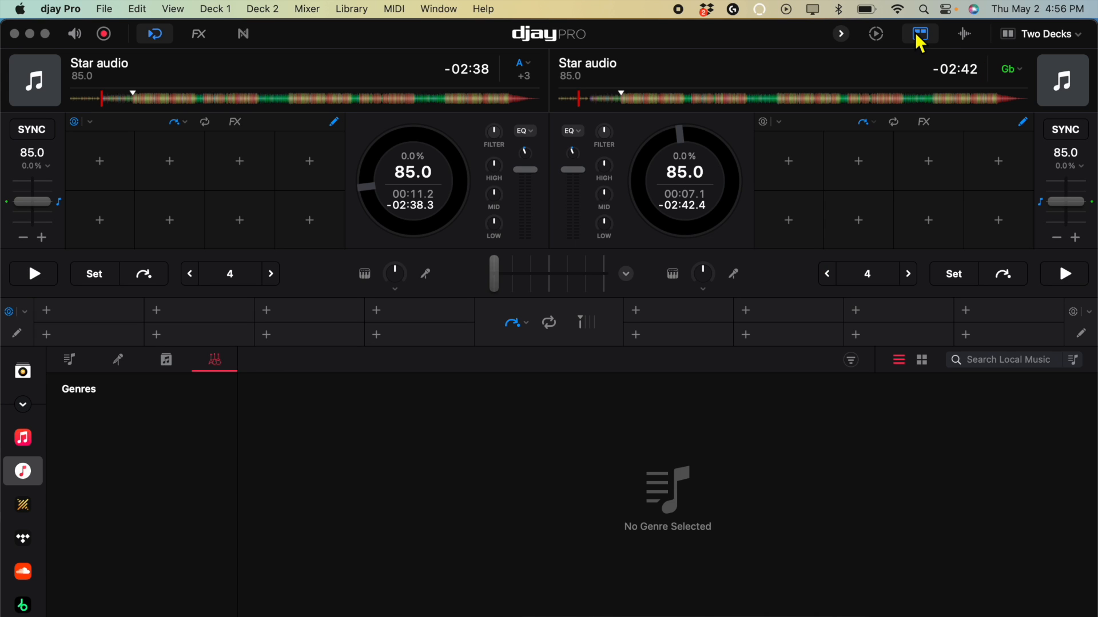
{"action": "mouse_move", "coordinate": [363, 306]}
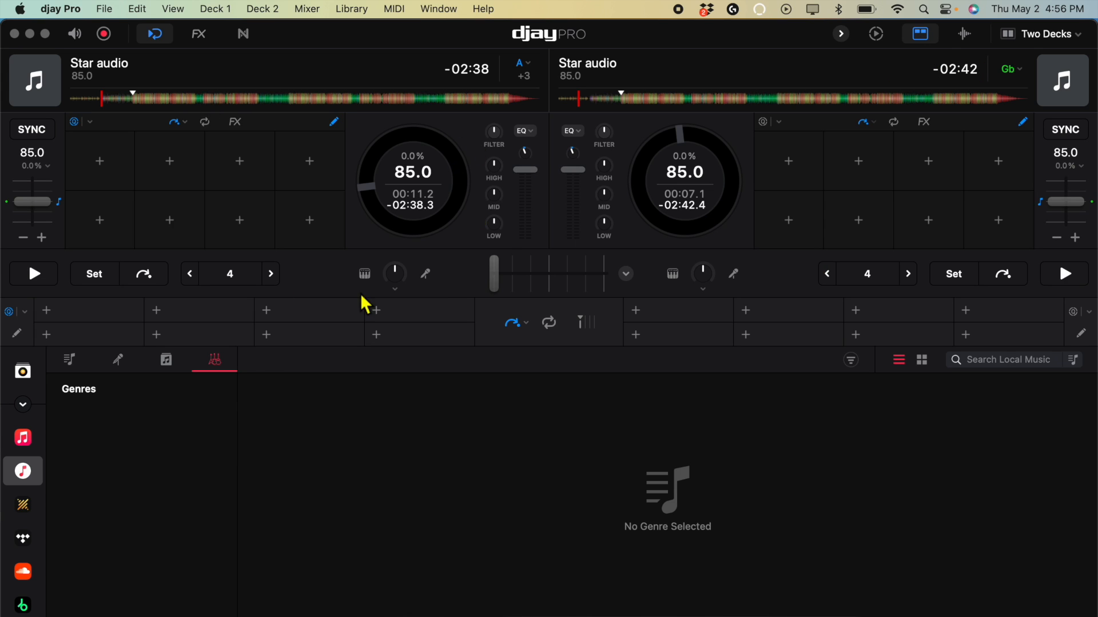
{"action": "left_click", "coordinate": [233, 122]}
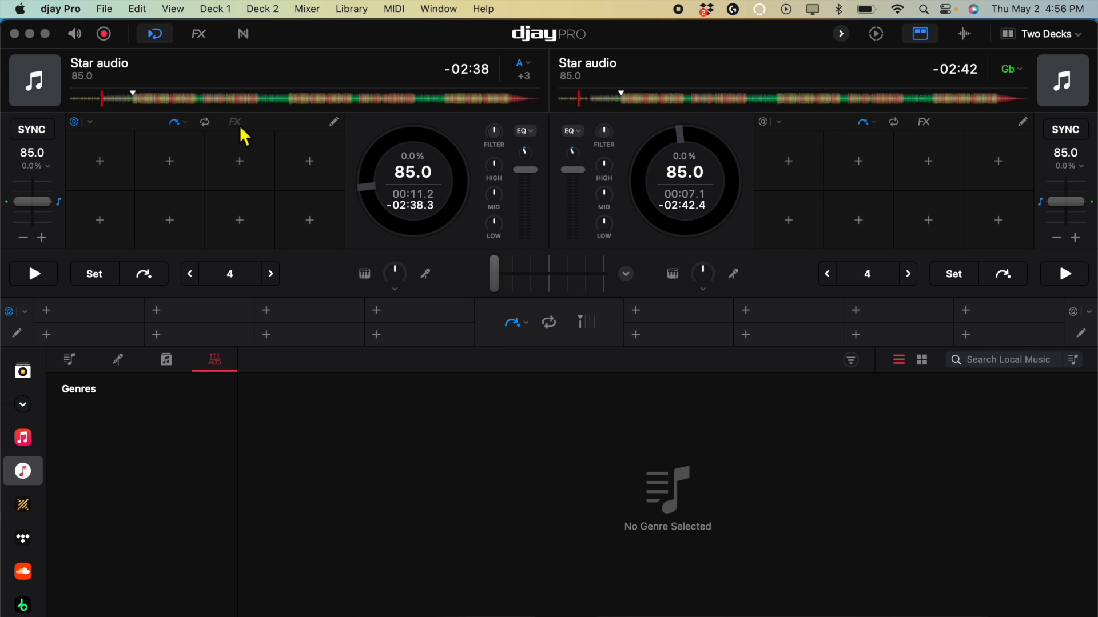
{"action": "left_click", "coordinate": [922, 121]}
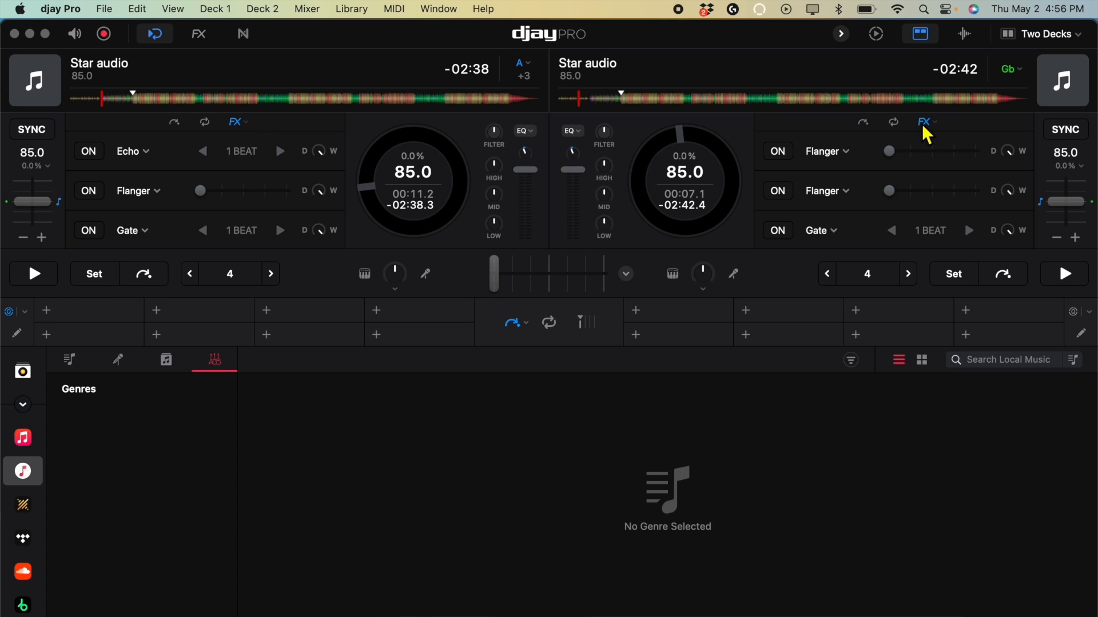
{"action": "left_click", "coordinate": [924, 122]}
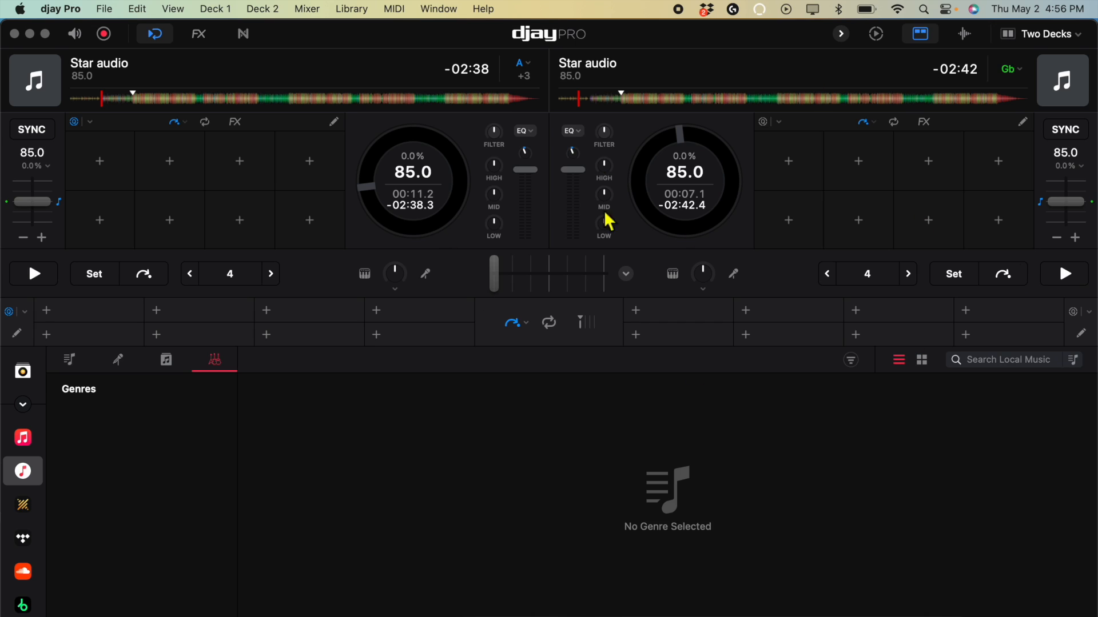
{"action": "mouse_move", "coordinate": [1017, 395]}
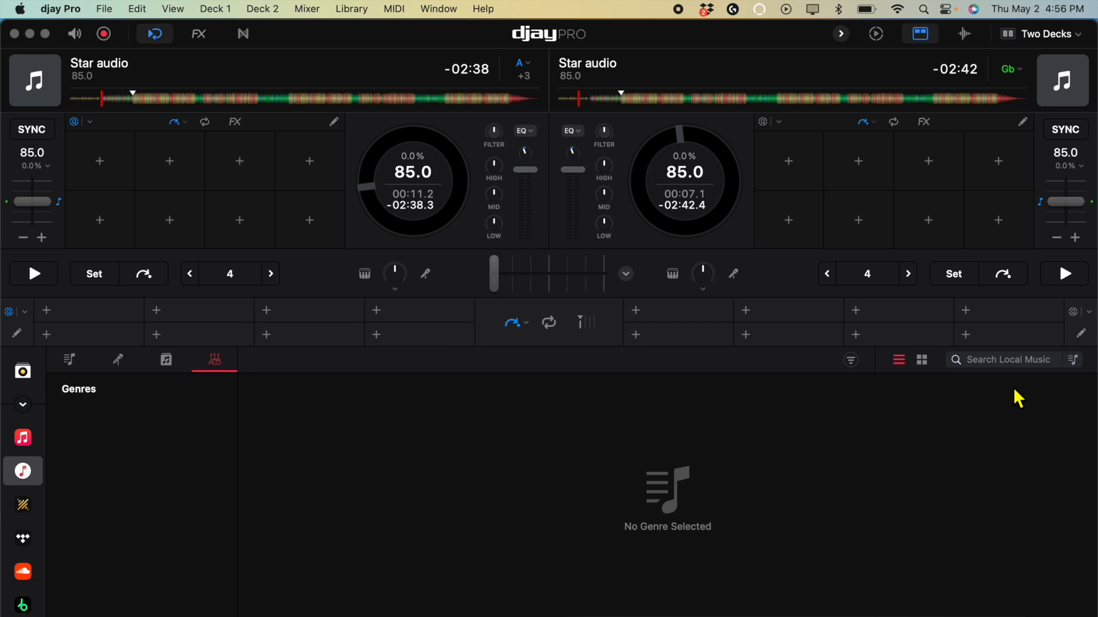
{"action": "mouse_move", "coordinate": [1032, 408]}
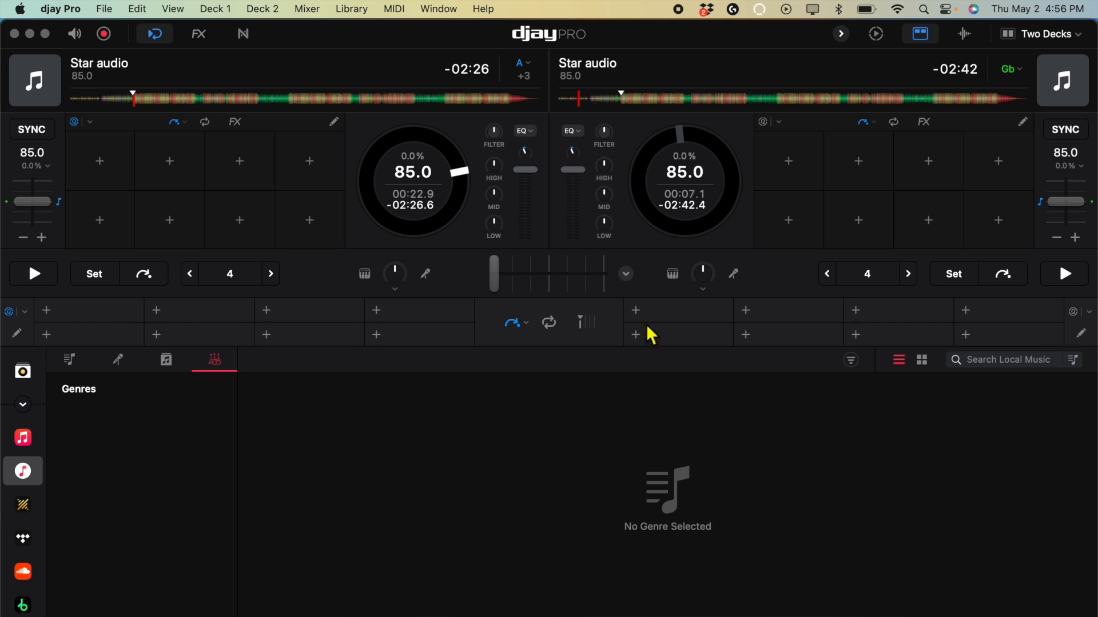
{"action": "mouse_move", "coordinate": [344, 400]}
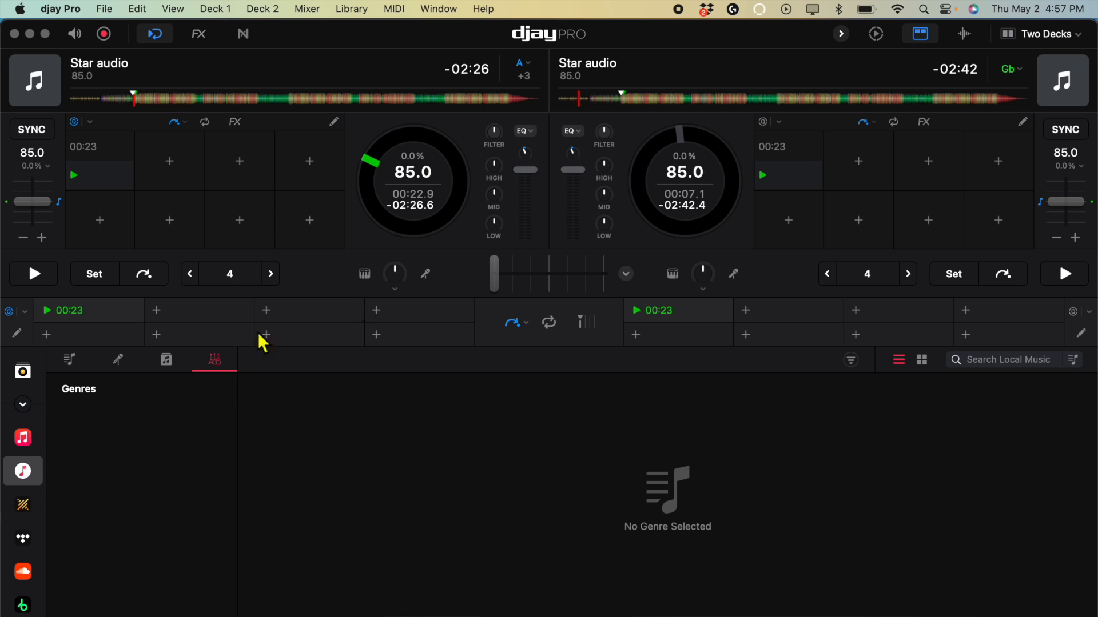
{"action": "mouse_move", "coordinate": [348, 130]}
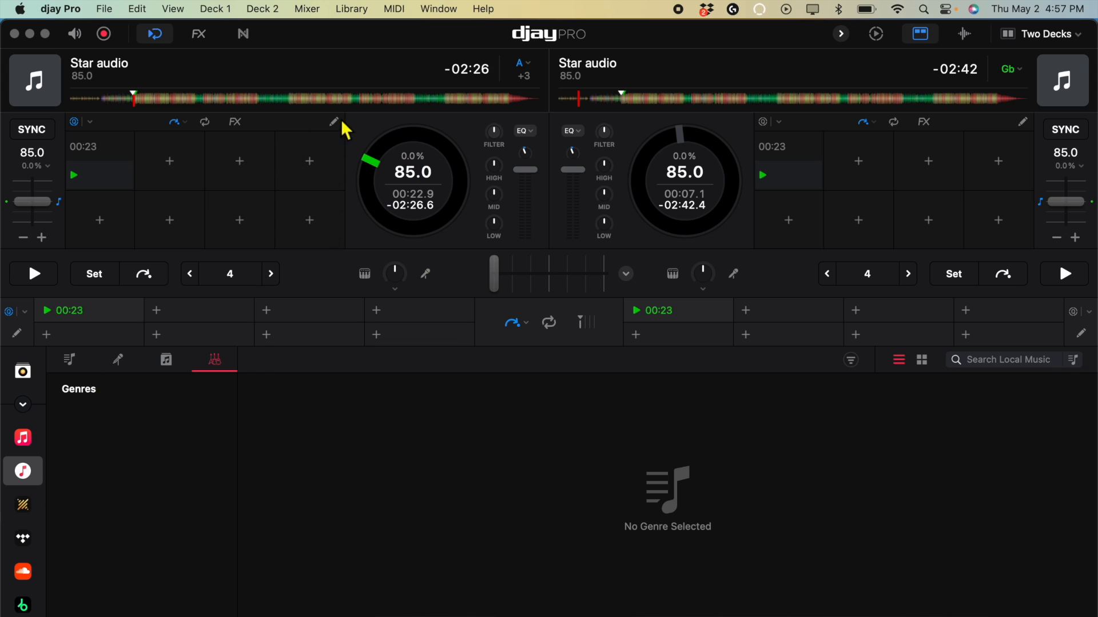
{"action": "mouse_move", "coordinate": [26, 346]}
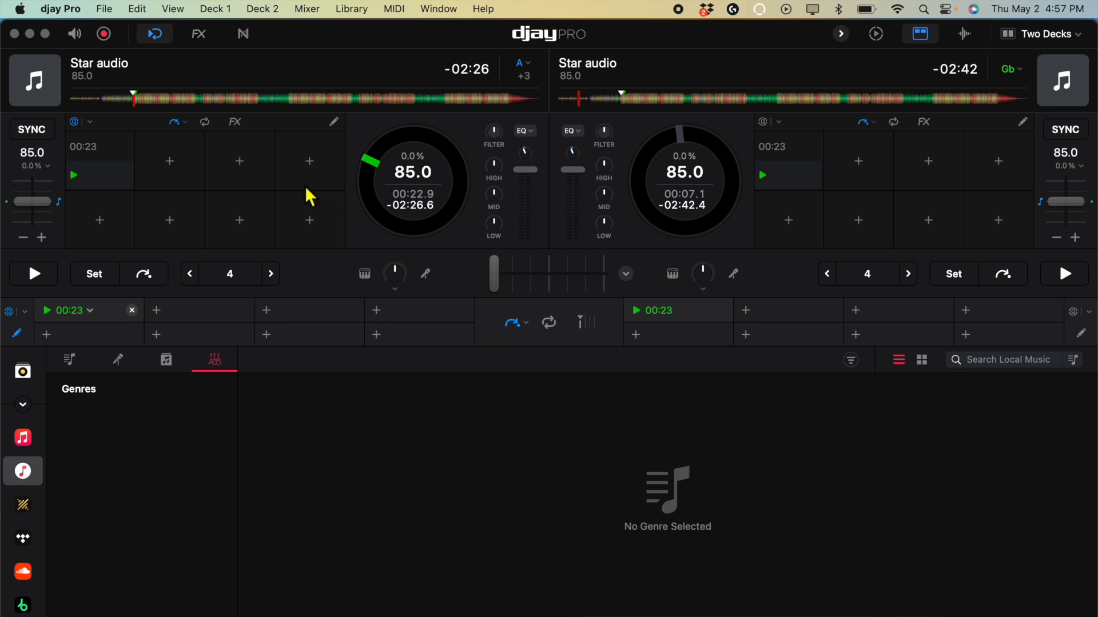
{"action": "mouse_move", "coordinate": [103, 329]}
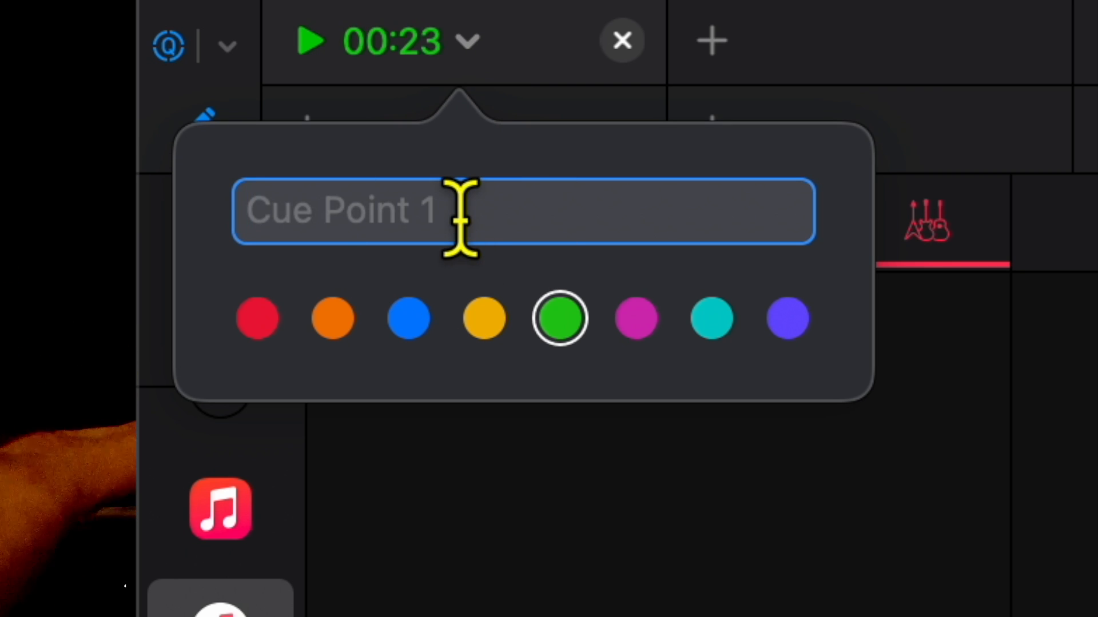
Step: Enter 'start' as the name of the 00:23 cue point
{"action": "type", "text": "start"}
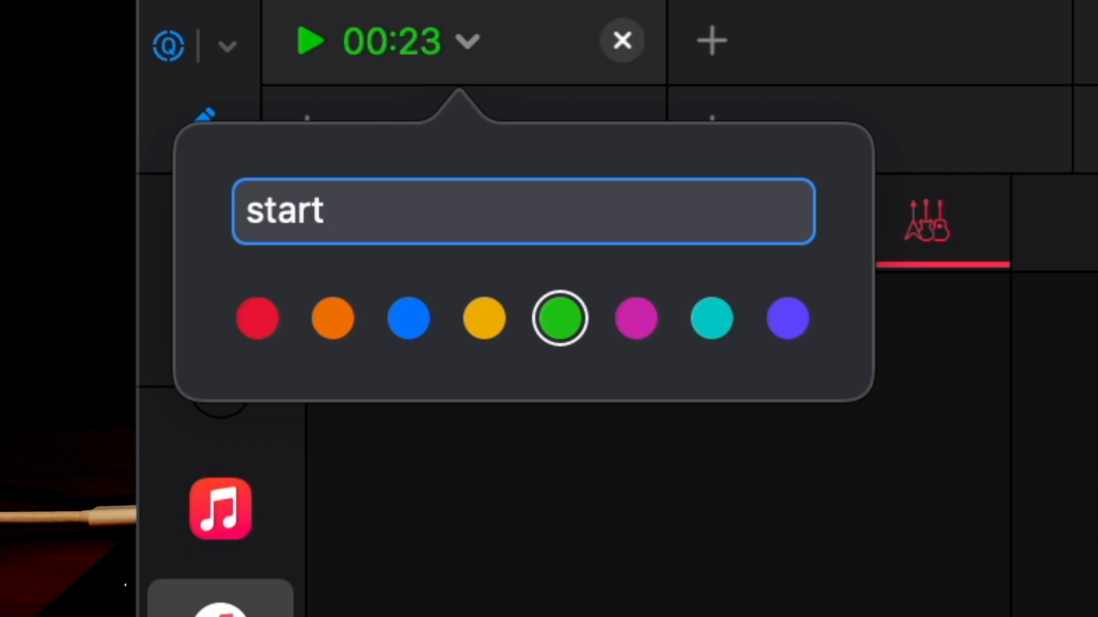
{"action": "mouse_move", "coordinate": [393, 587]}
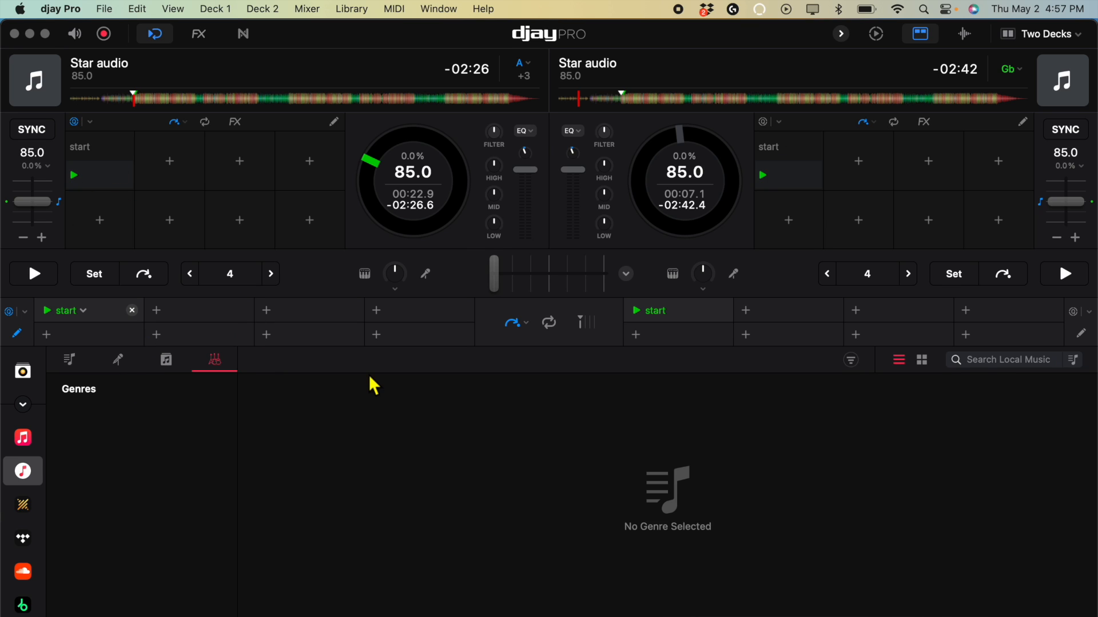
{"action": "mouse_move", "coordinate": [117, 465]}
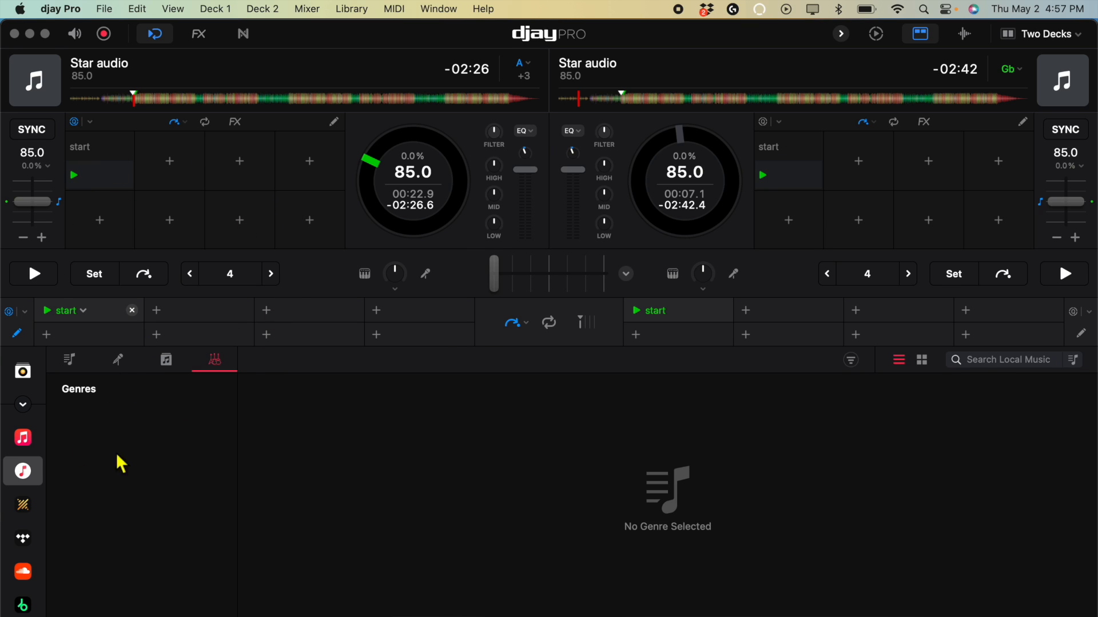
{"action": "mouse_move", "coordinate": [398, 189]}
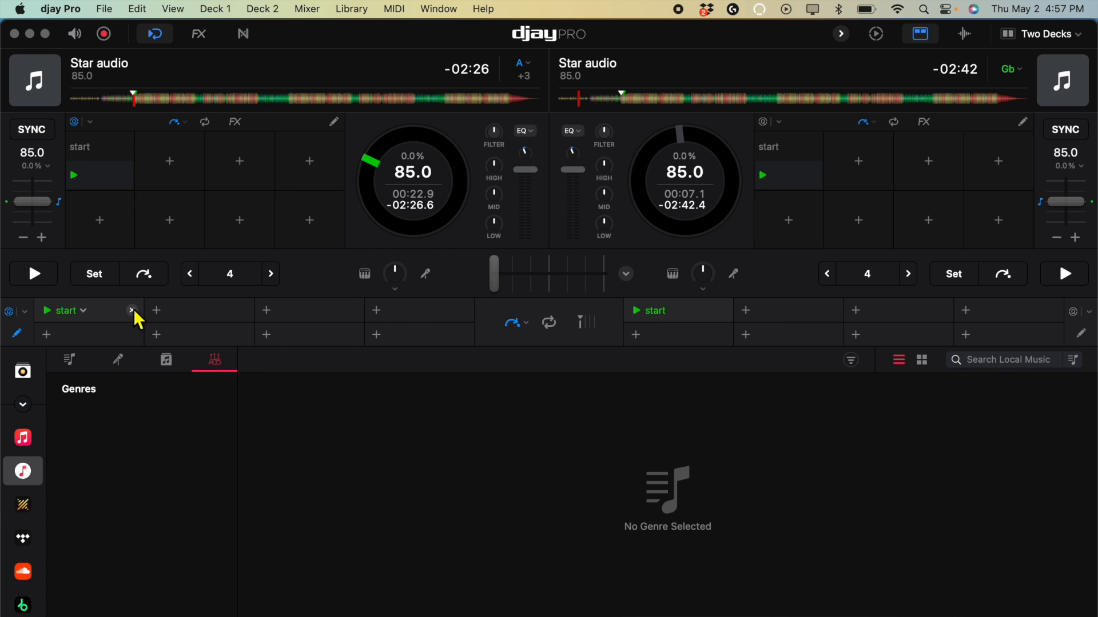
Step: Jump deck 1 to about 02:14 and add a second, red cue point there
{"action": "left_click", "coordinate": [444, 103]}
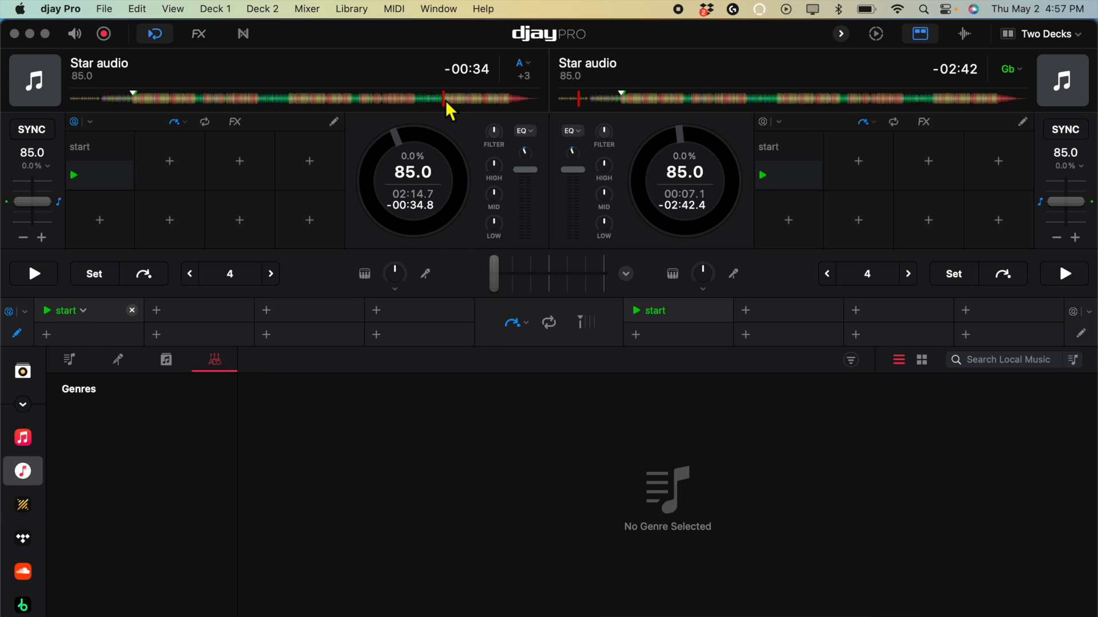
{"action": "mouse_move", "coordinate": [169, 171]}
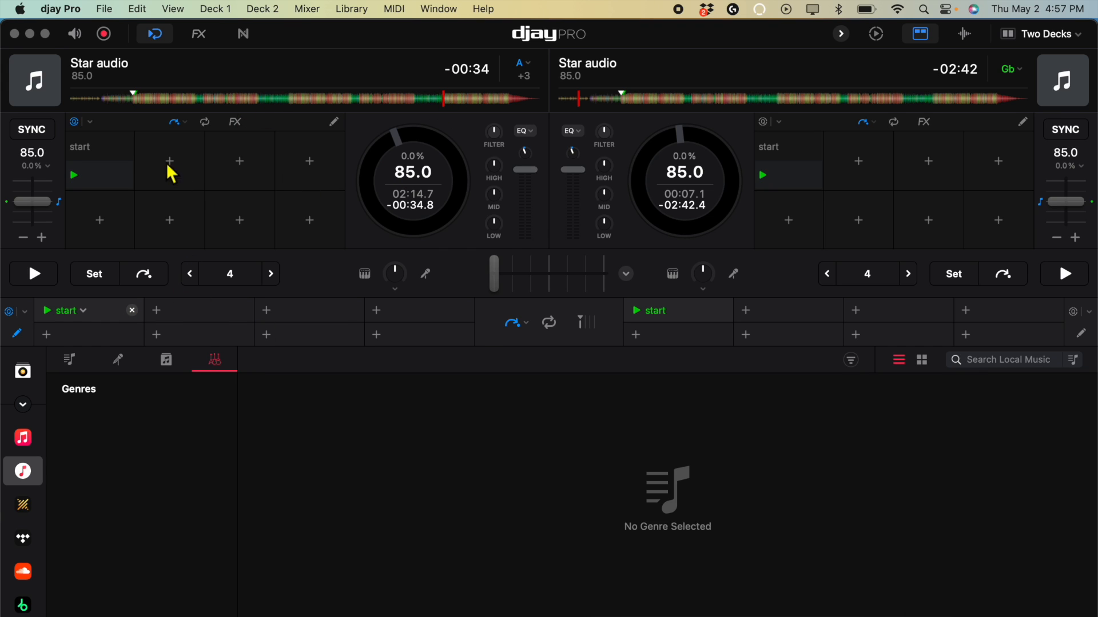
{"action": "left_click", "coordinate": [169, 160]}
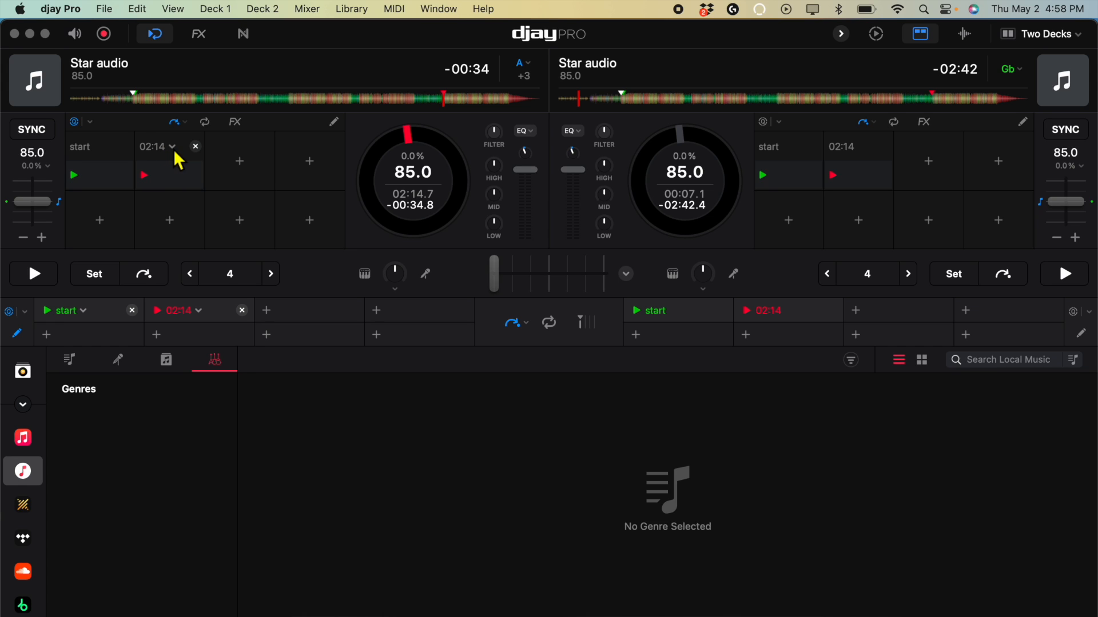
Step: Open the naming options for the red 02:14 cue point
{"action": "left_click", "coordinate": [174, 146]}
{"action": "type", "text": "end"}
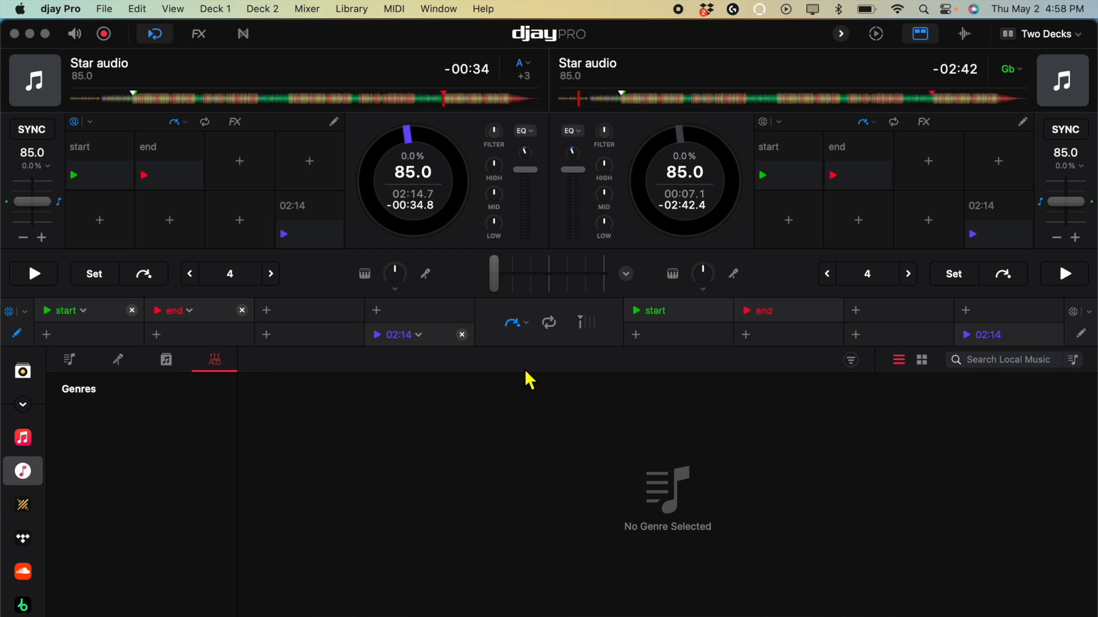
{"action": "mouse_move", "coordinate": [435, 280]}
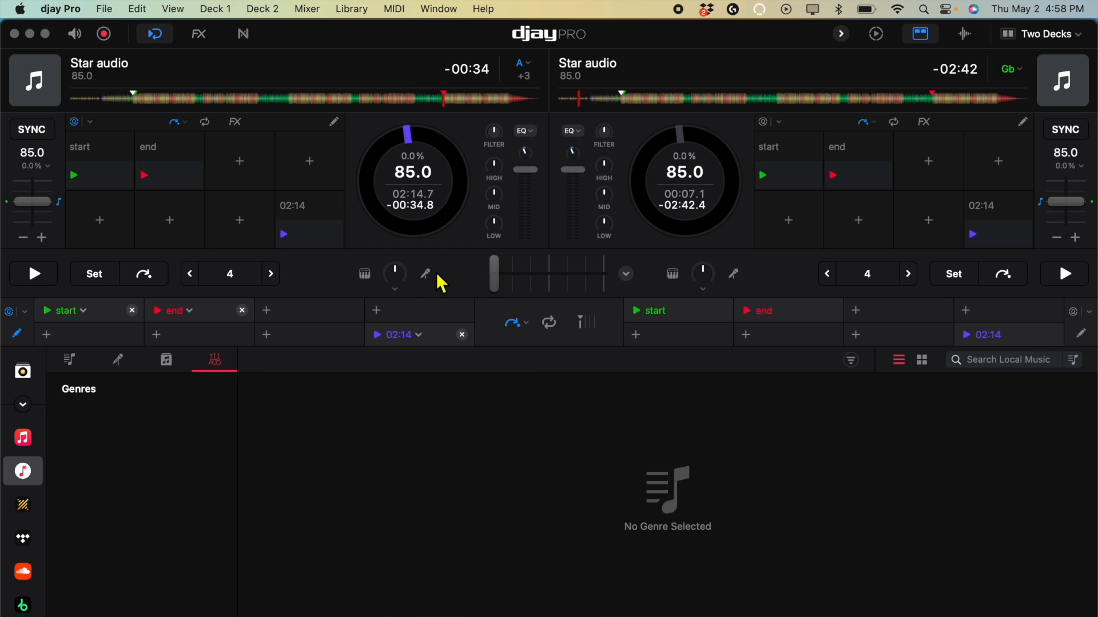